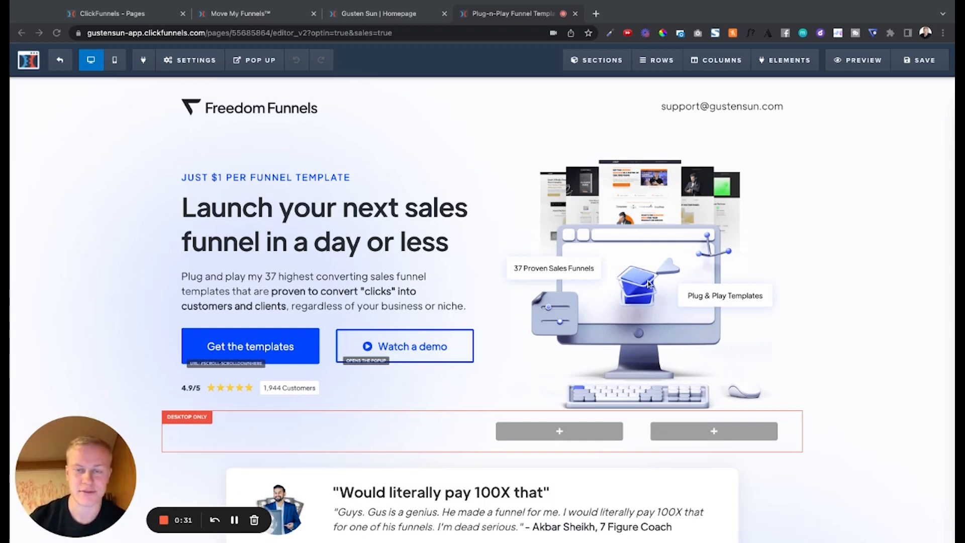
{"action": "mouse_move", "coordinate": [673, 235]}
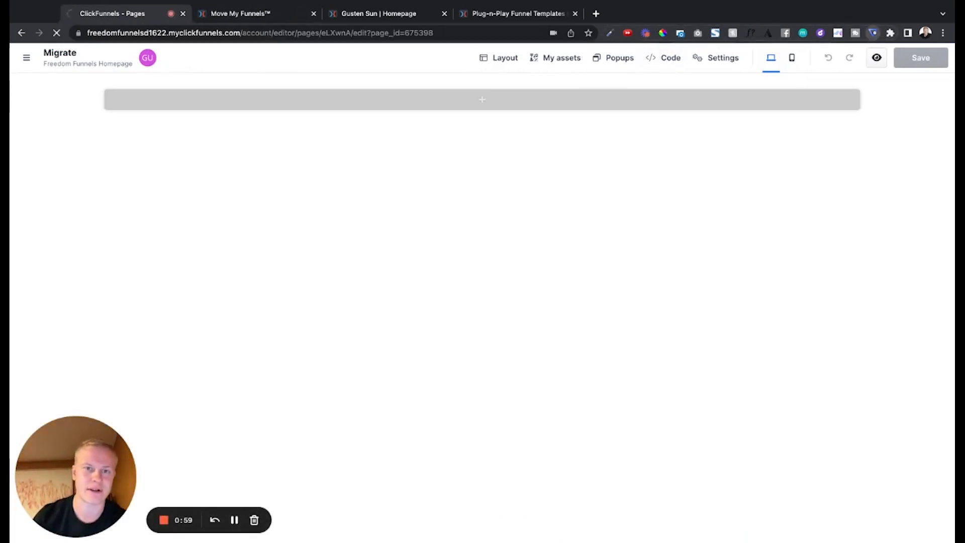
- Migrate the classic Move My Funnels sales page into the empty Migrate page and review it top to bottom
{"action": "left_click", "coordinate": [26, 57]}
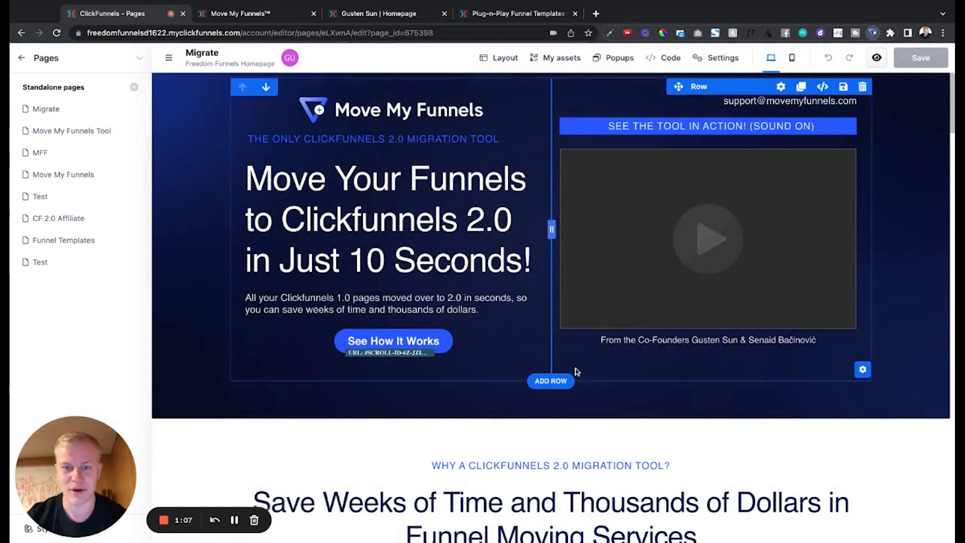
{"action": "scroll", "scroll_direction": "down", "scroll_amount": 3}
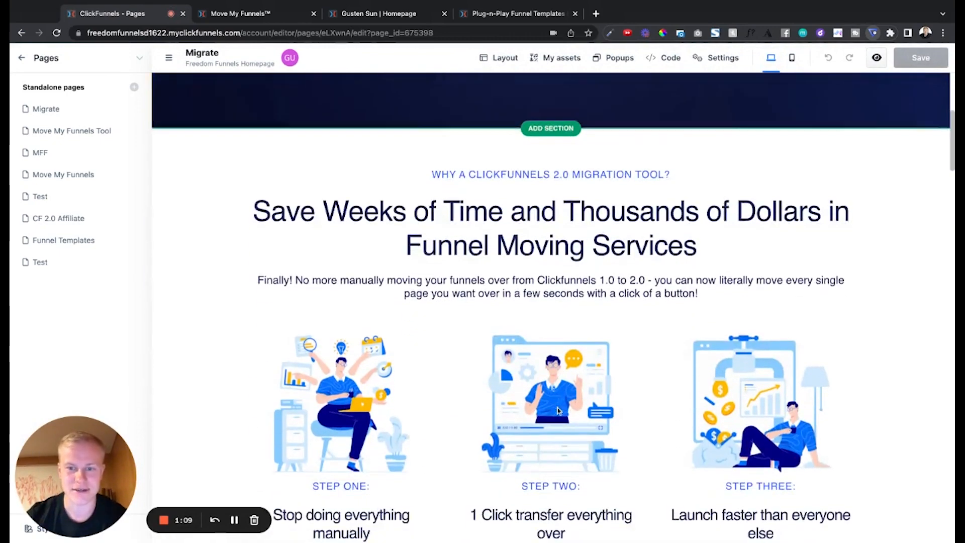
{"action": "scroll", "scroll_direction": "down", "scroll_amount": 3}
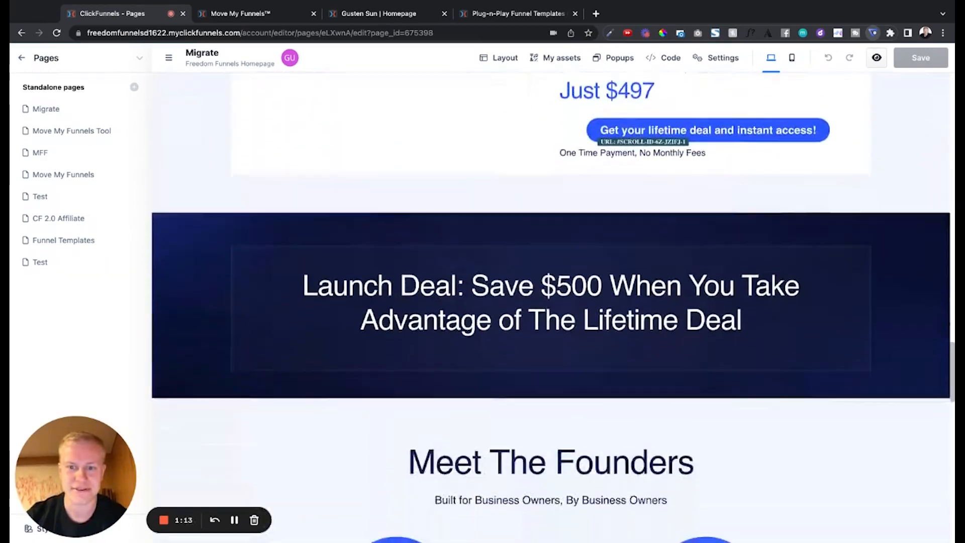
{"action": "scroll", "scroll_direction": "down", "scroll_amount": 3}
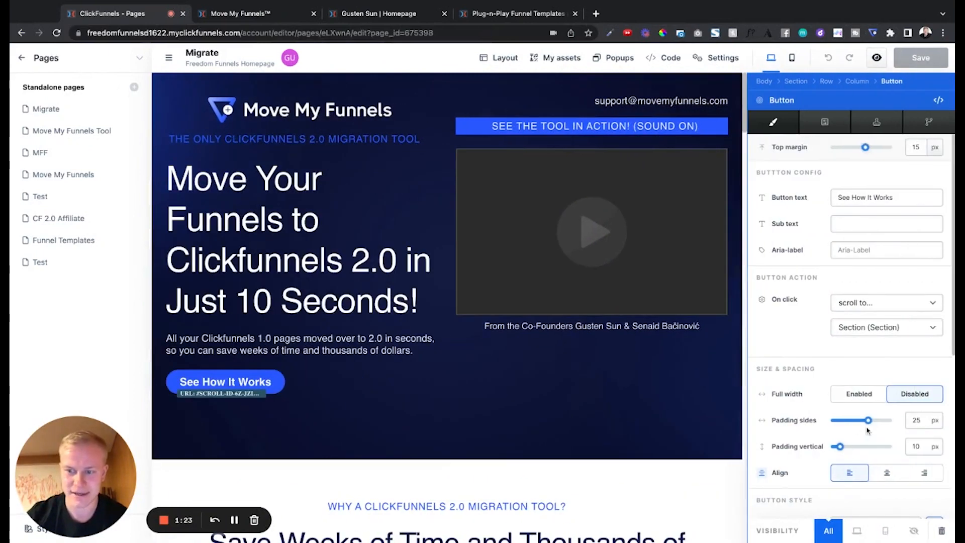
- Give the See How It Works button 40 side padding and more vertical padding, and the video a top margin of 5
{"action": "left_click_drag", "start_coordinate": [868, 420], "coordinate": [887, 421]}
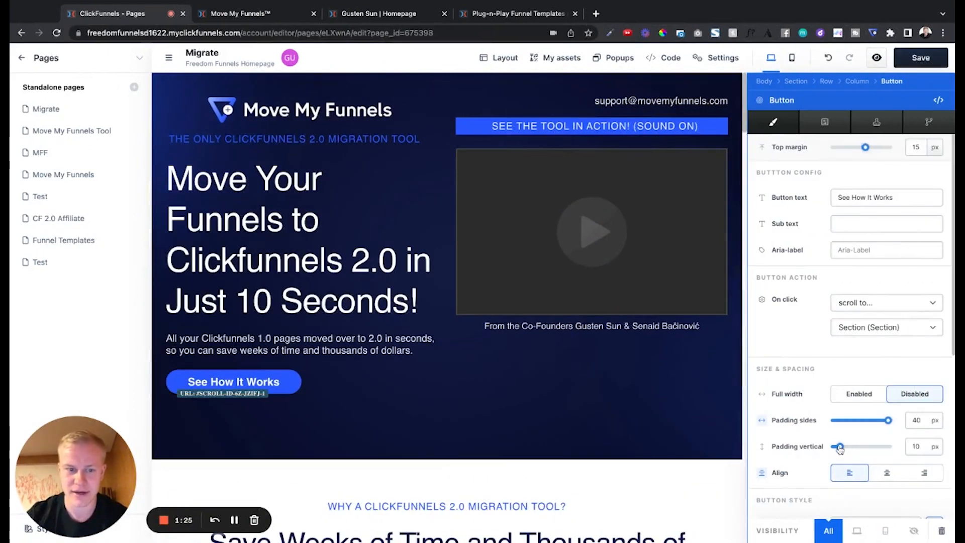
{"action": "left_click_drag", "start_coordinate": [839, 446], "coordinate": [844, 446]}
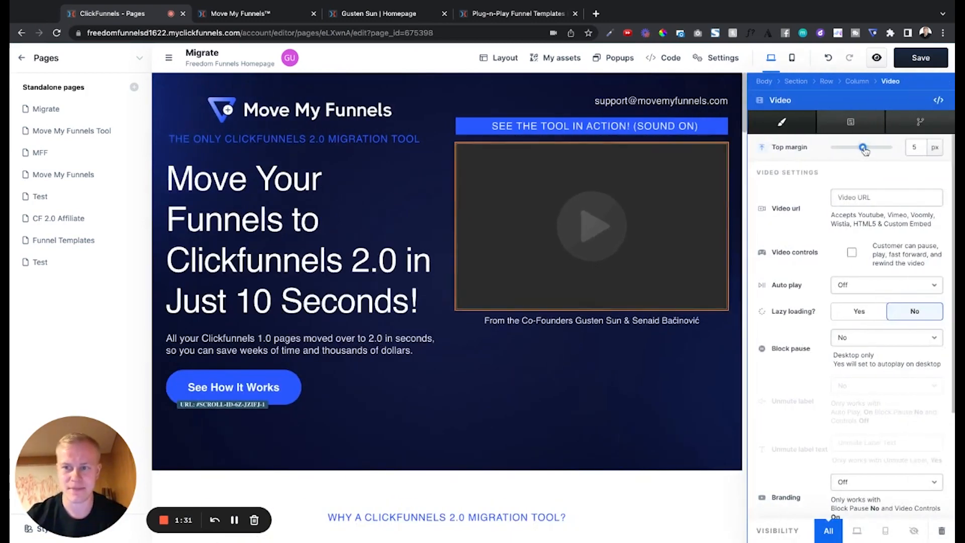
{"action": "left_click_drag", "start_coordinate": [862, 147], "coordinate": [860, 147]}
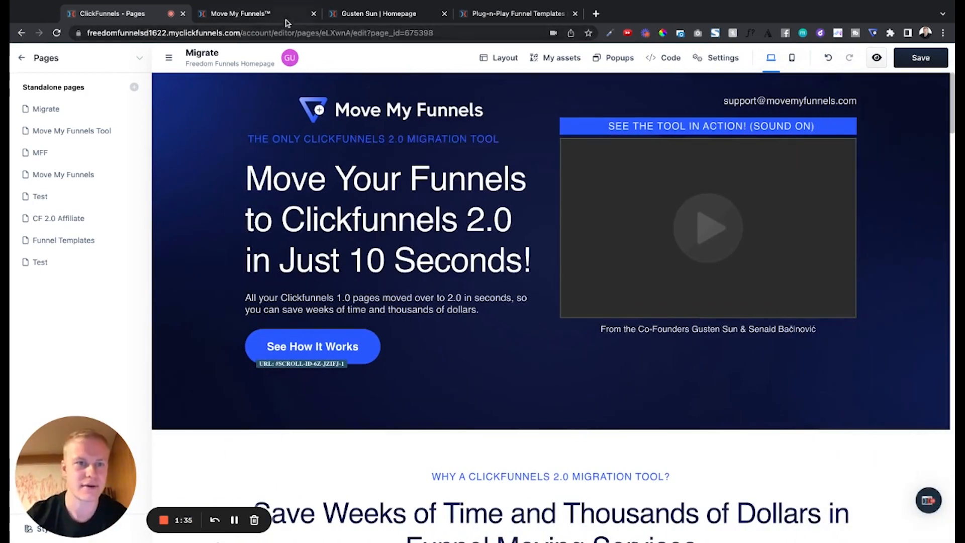
{"action": "left_click", "coordinate": [379, 13]}
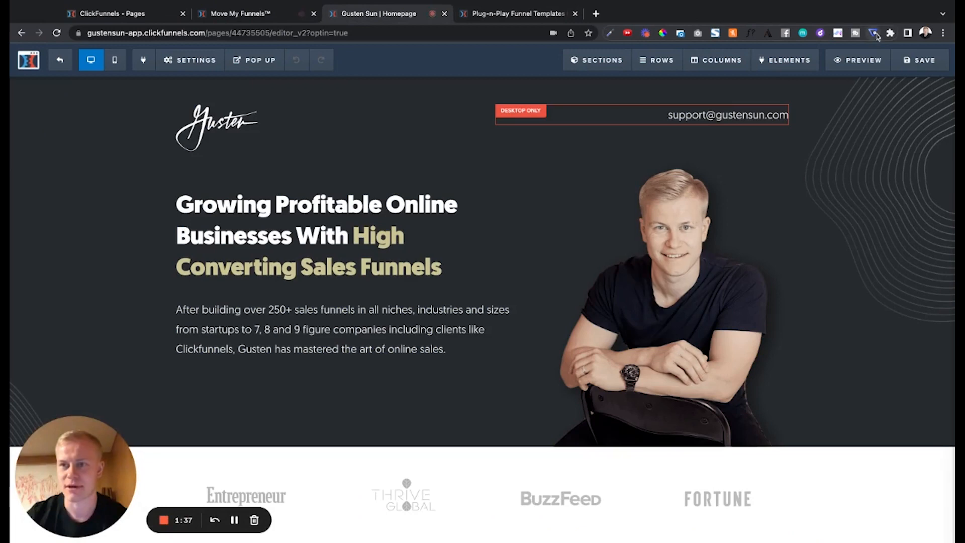
{"action": "mouse_move", "coordinate": [873, 42]}
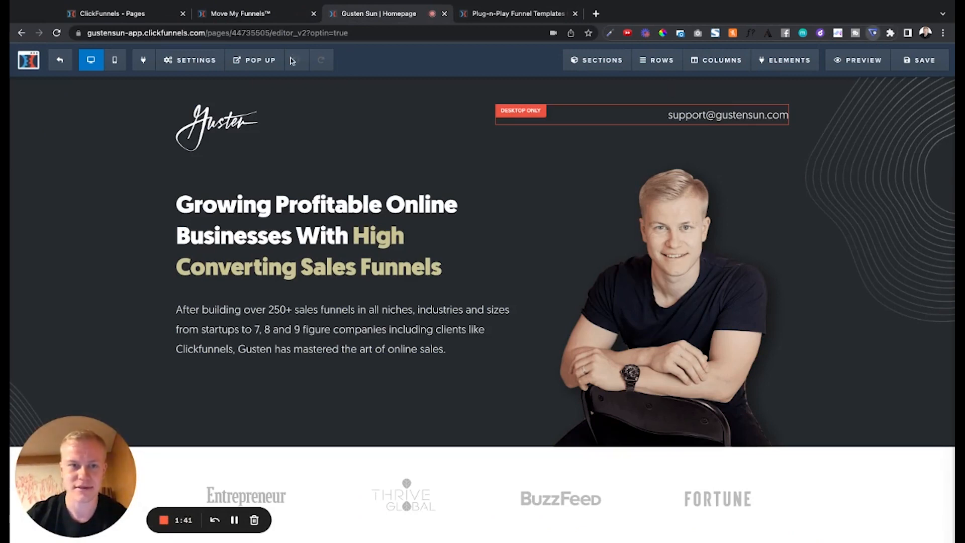
{"action": "left_click", "coordinate": [123, 13]}
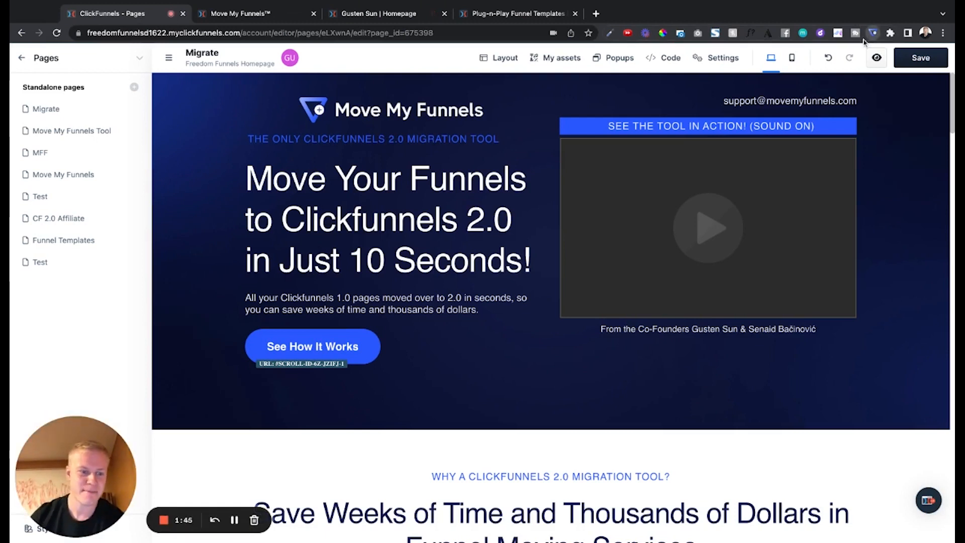
{"action": "mouse_move", "coordinate": [548, 207]}
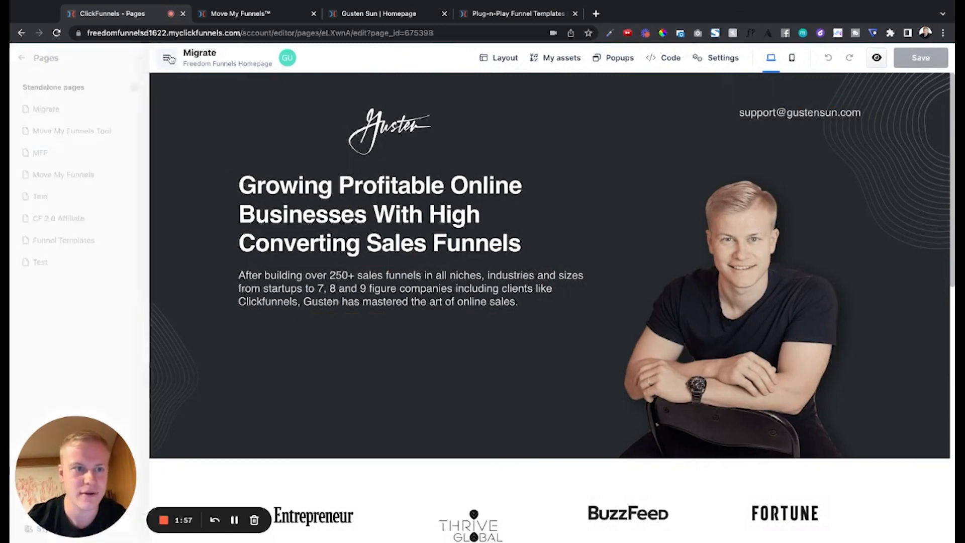
- Set the Gusten intro paragraph to the small Poppins preset and fine-tune its custom typography size
{"action": "left_click", "coordinate": [379, 213]}
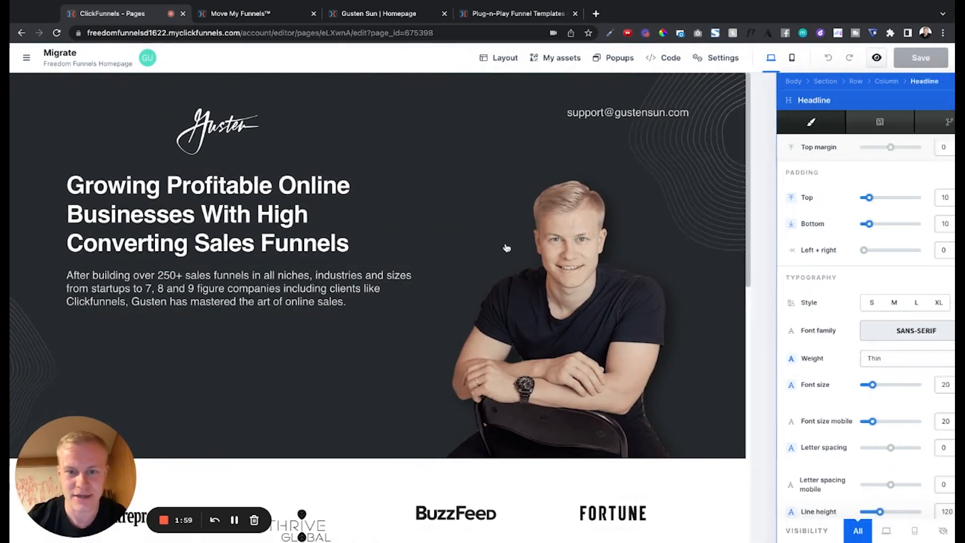
{"action": "left_click", "coordinate": [864, 302]}
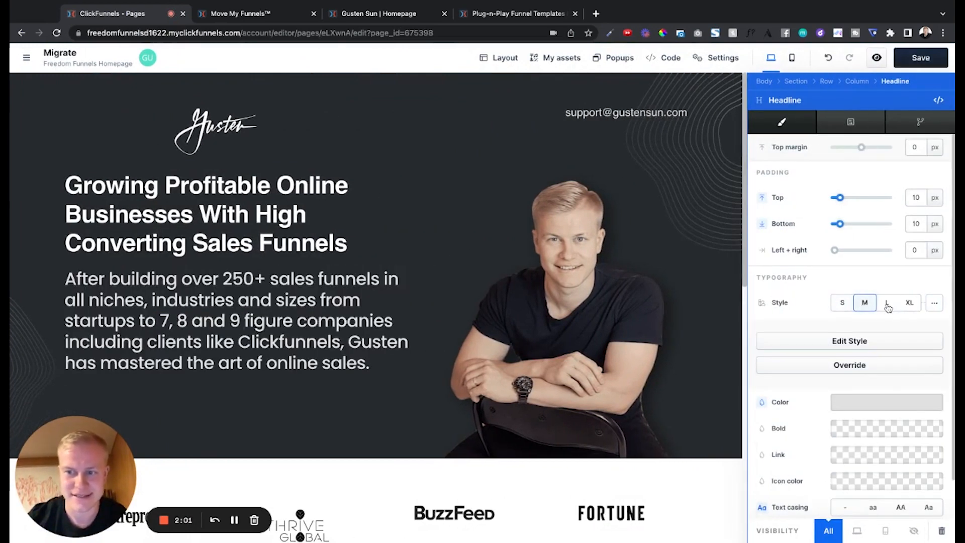
{"action": "left_click", "coordinate": [843, 302]}
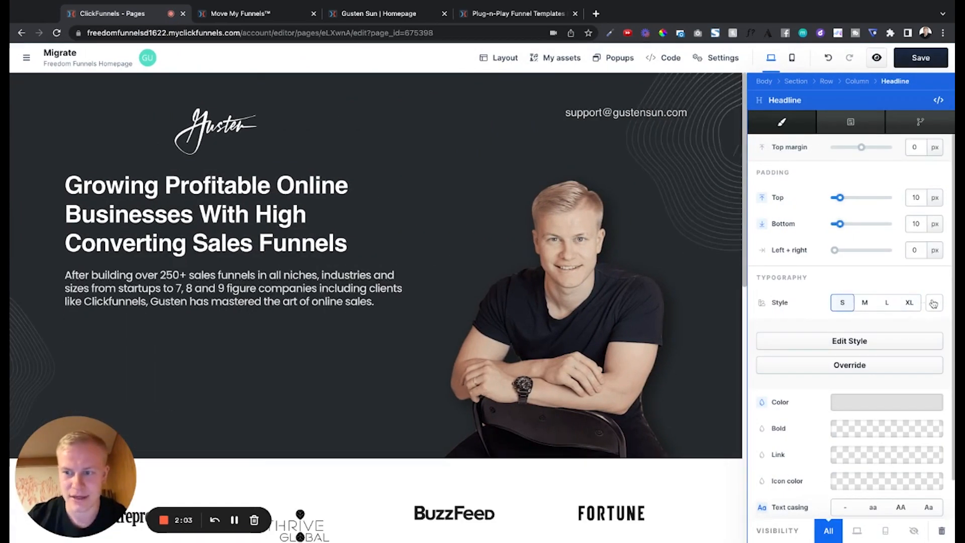
{"action": "left_click", "coordinate": [934, 303]}
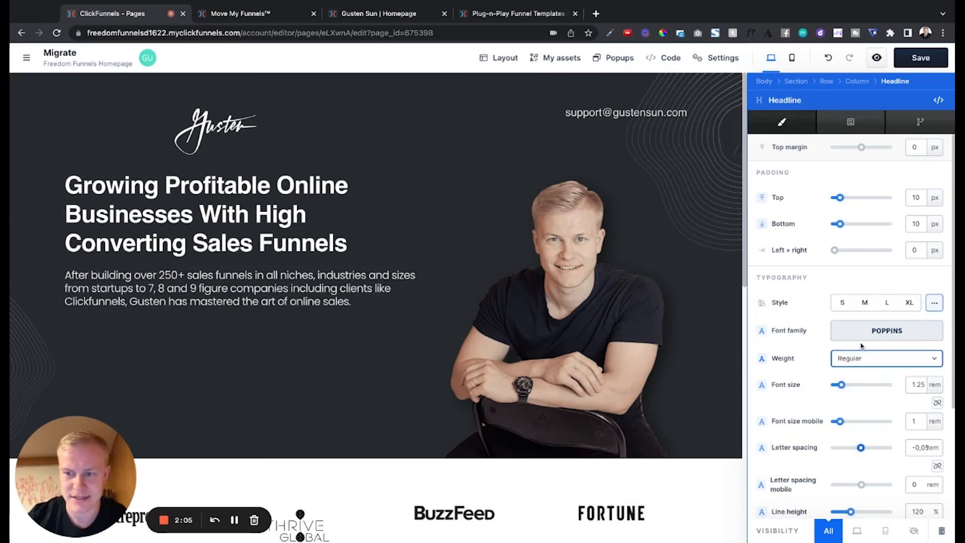
{"action": "left_click_drag", "start_coordinate": [841, 386], "coordinate": [842, 385]}
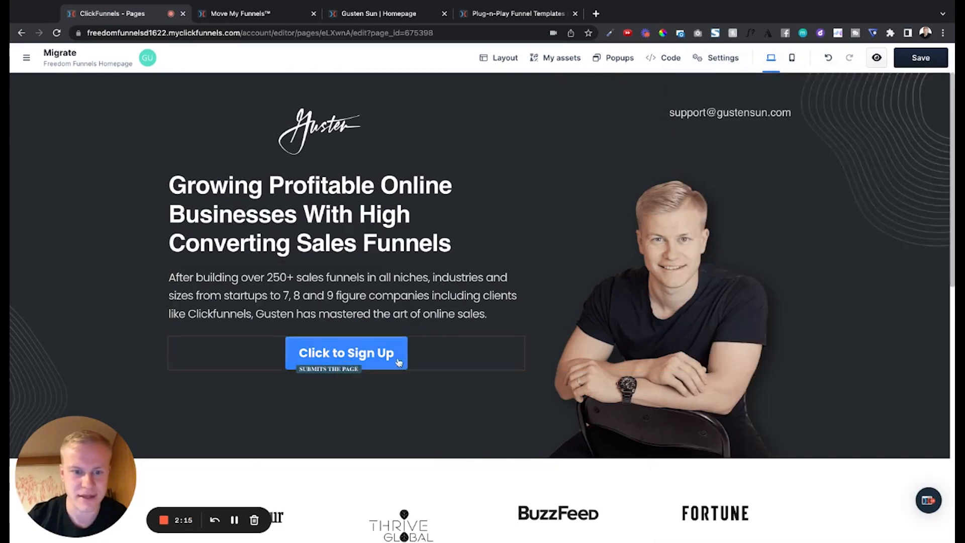
- Switch the Click to Sign Up button to Button Style 2 so it turns orange
{"action": "left_click", "coordinate": [347, 353]}
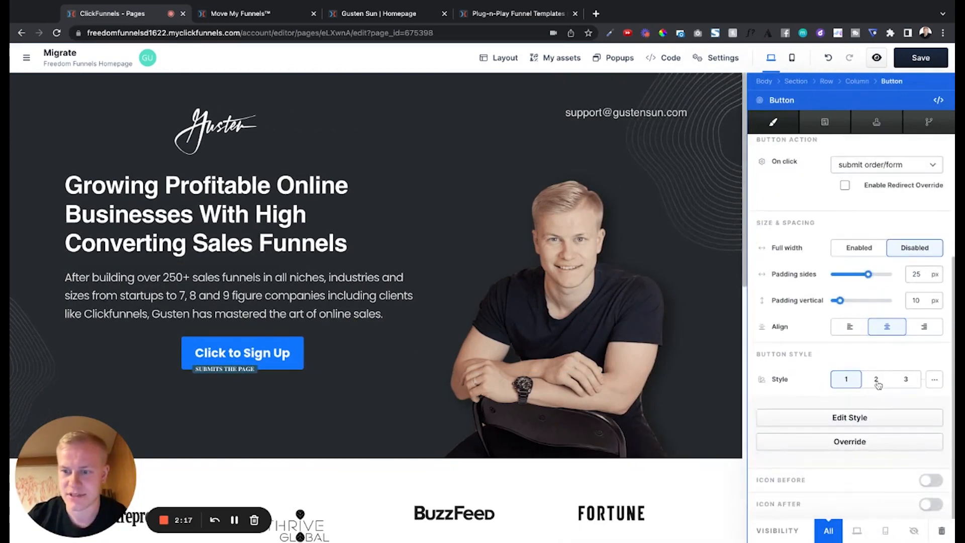
{"action": "left_click", "coordinate": [875, 379]}
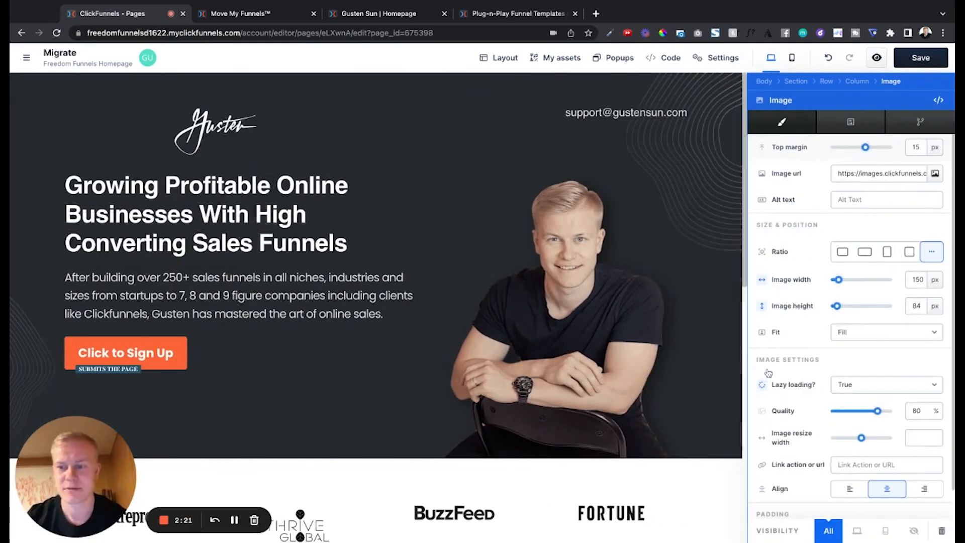
{"action": "scroll", "scroll_direction": "down", "scroll_amount": 3}
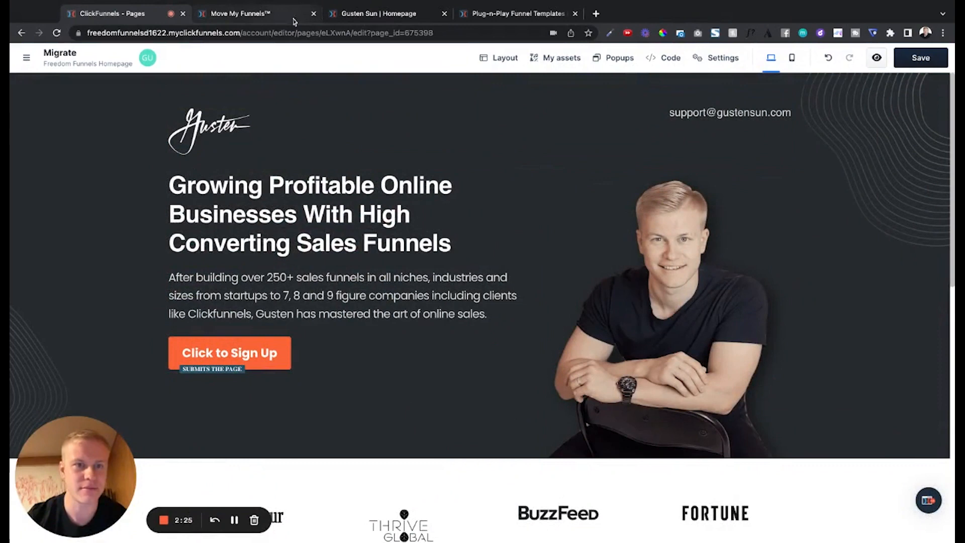
- View the Freedom Funnels template page in the Classic editor, then return to the 2.0 Migrate tab
{"action": "left_click", "coordinate": [516, 13]}
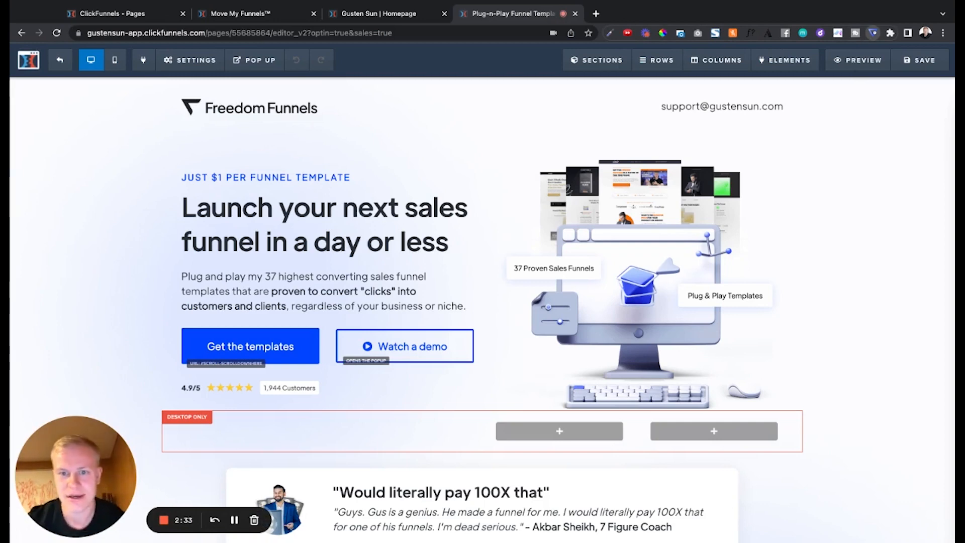
{"action": "left_click", "coordinate": [117, 13]}
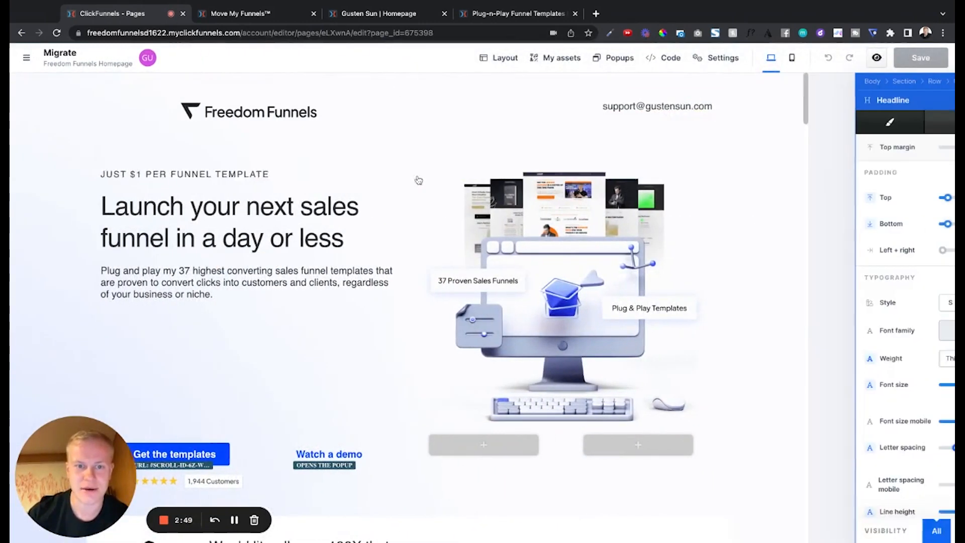
- Enlarge the Freedom Funnels headline typography and move the 4.9/5 rating beneath the Get the templates button
{"action": "left_click", "coordinate": [910, 302]}
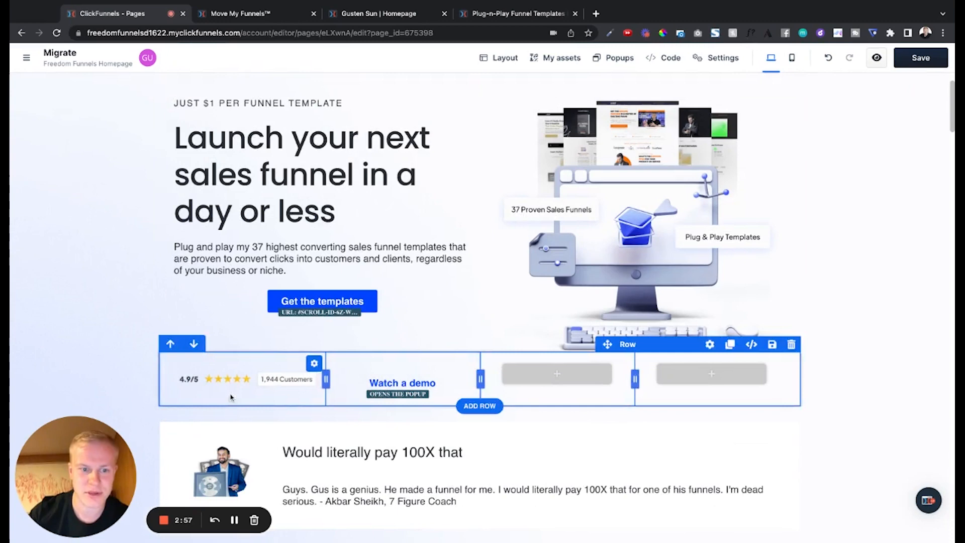
{"action": "left_click", "coordinate": [322, 300]}
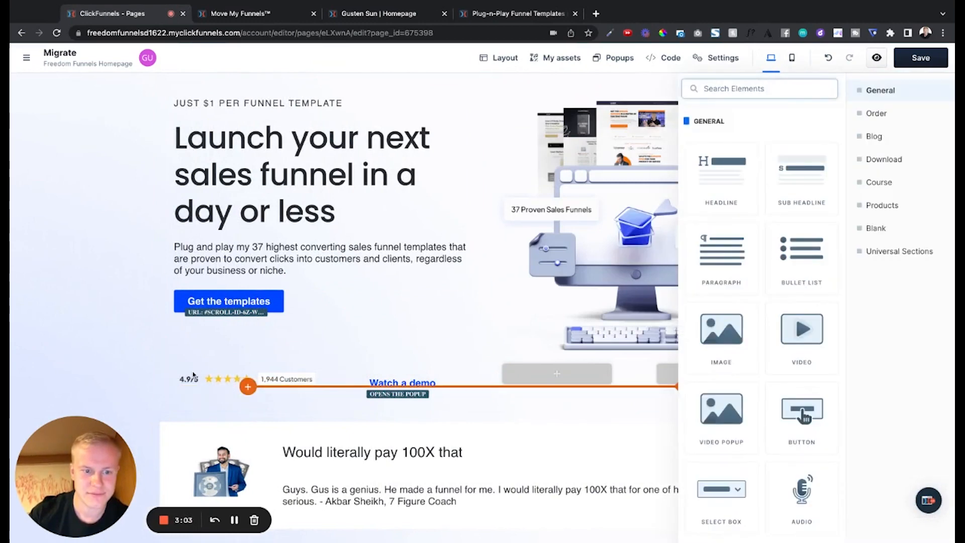
{"action": "left_click_drag", "start_coordinate": [721, 330], "coordinate": [253, 345]}
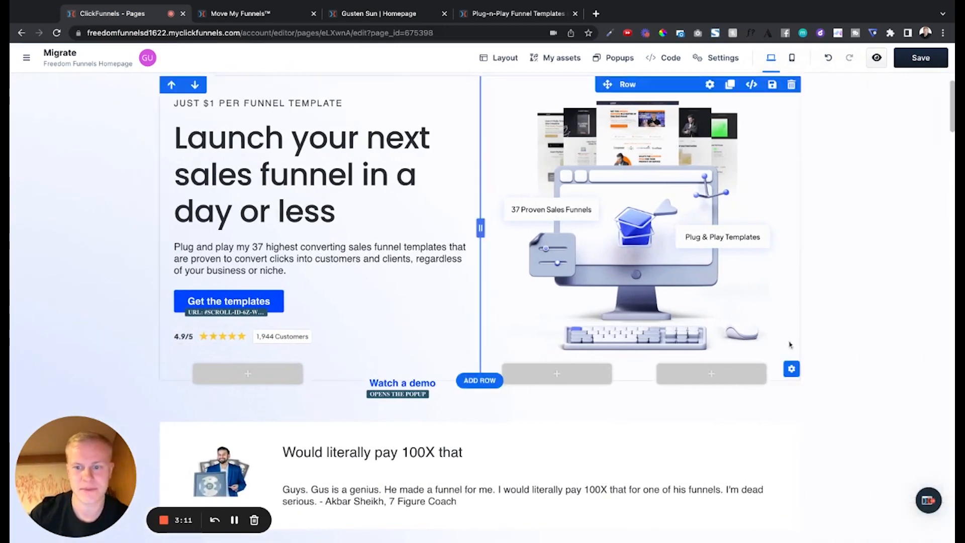
{"action": "left_click", "coordinate": [791, 84]}
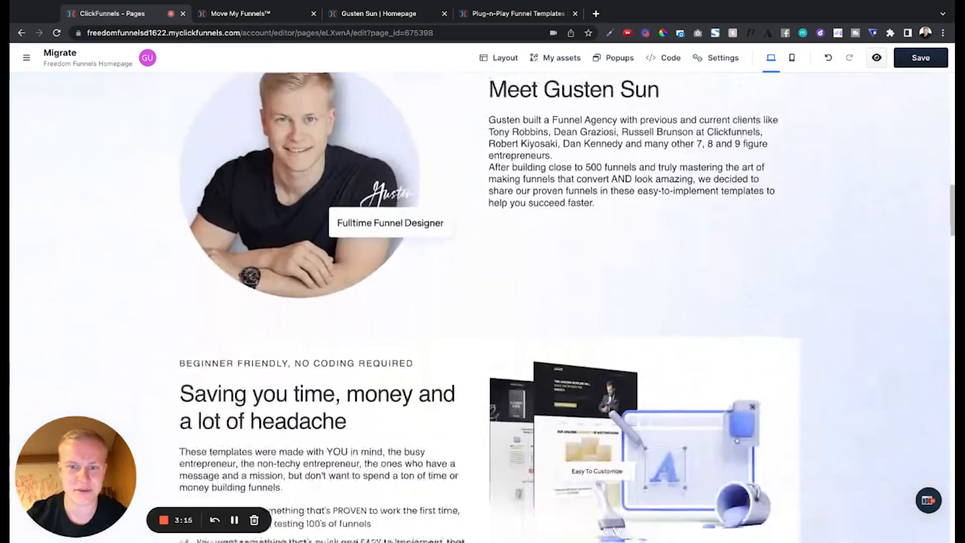
{"action": "scroll", "scroll_direction": "down", "scroll_amount": 3}
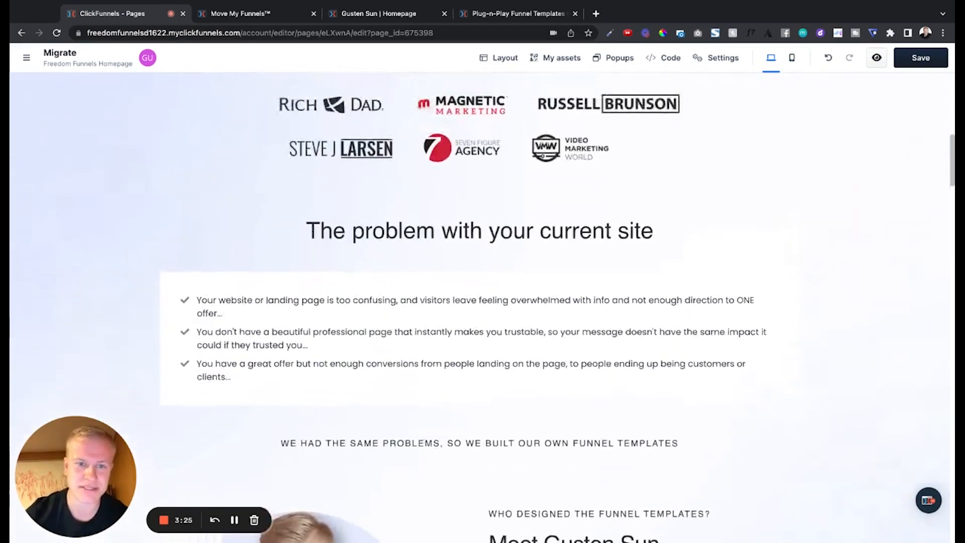
- Preview the Move My Funnels page from Classic and scroll to the founders section and $497 order form
{"action": "left_click", "coordinate": [252, 13]}
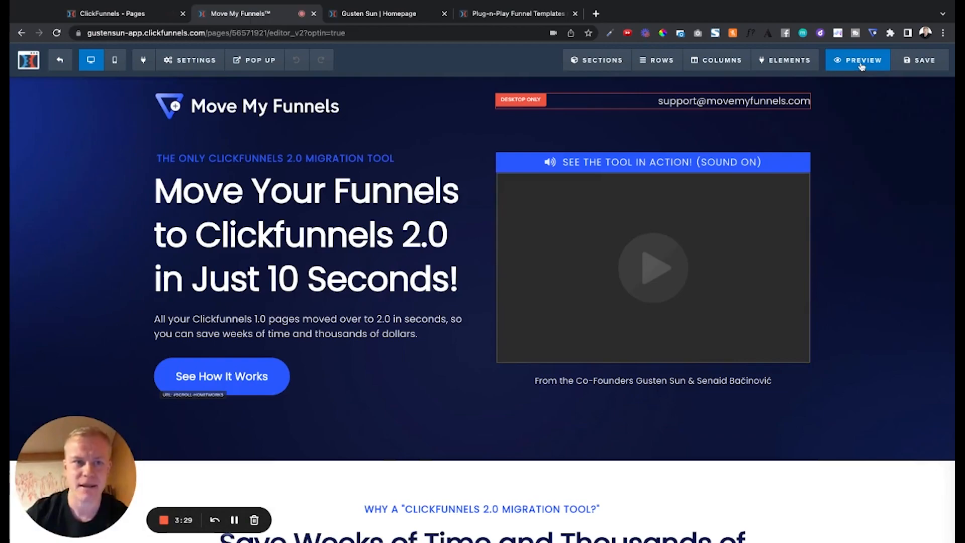
{"action": "left_click", "coordinate": [857, 59]}
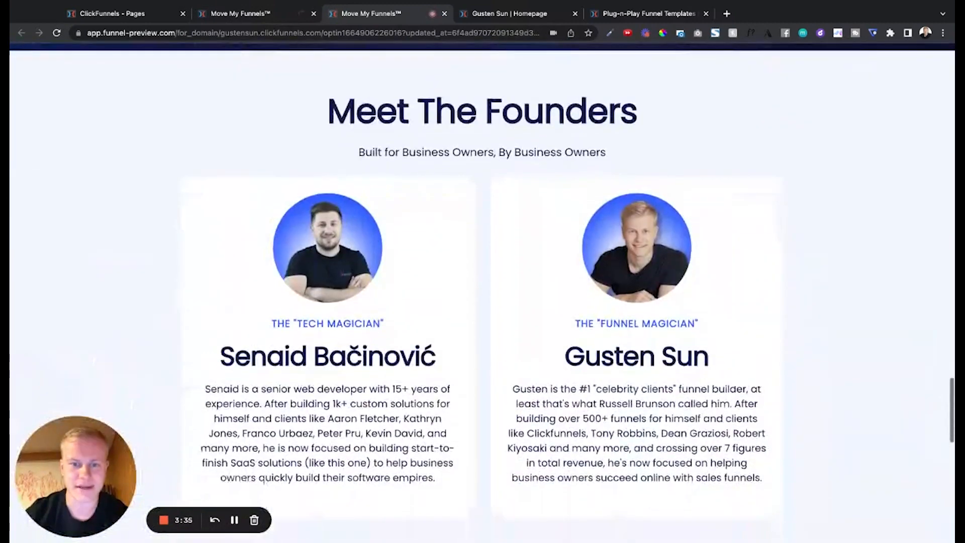
{"action": "scroll", "scroll_direction": "down", "scroll_amount": 3}
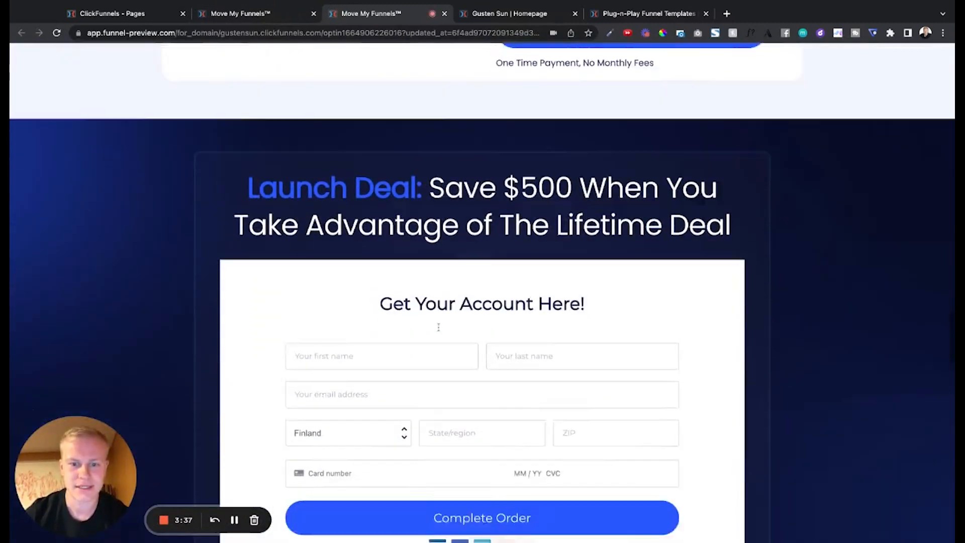
{"action": "scroll", "scroll_direction": "down", "scroll_amount": 3}
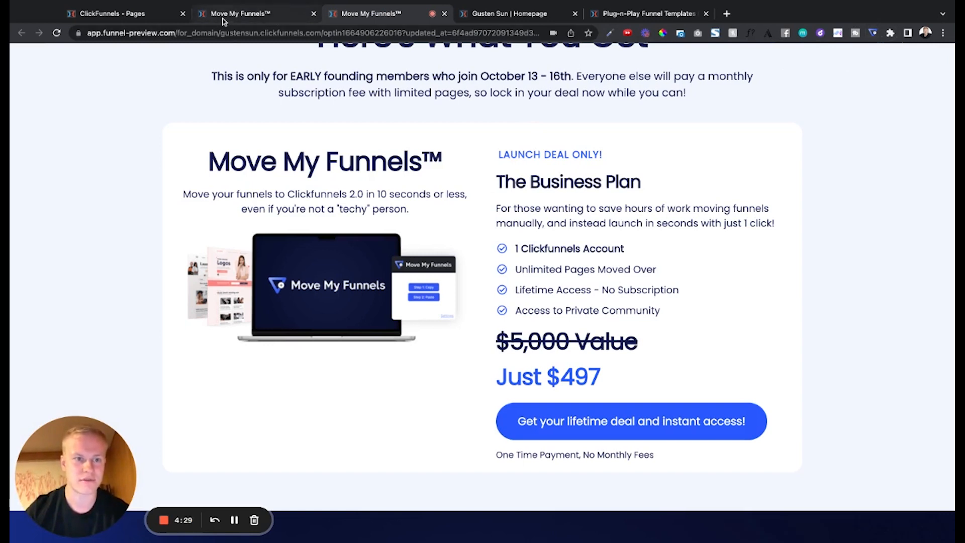
{"action": "left_click", "coordinate": [116, 13]}
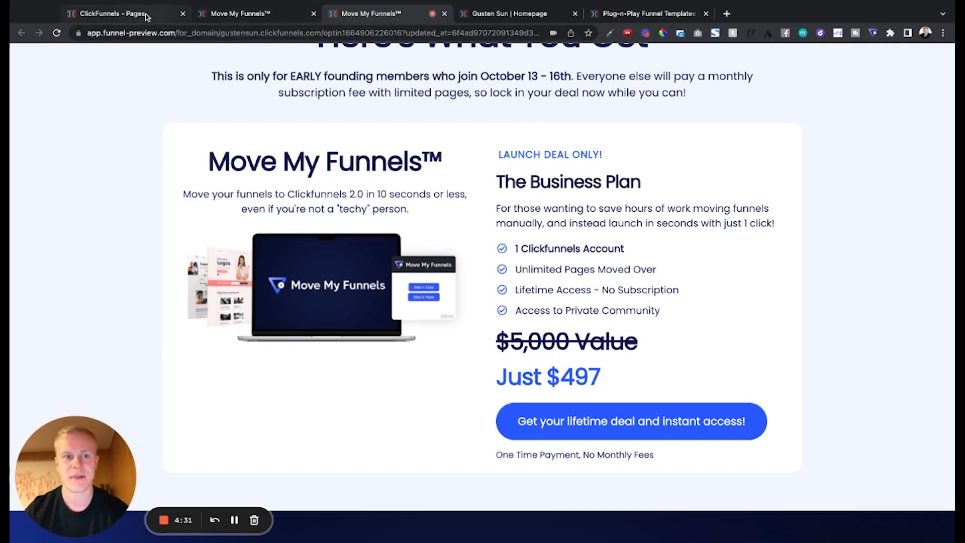